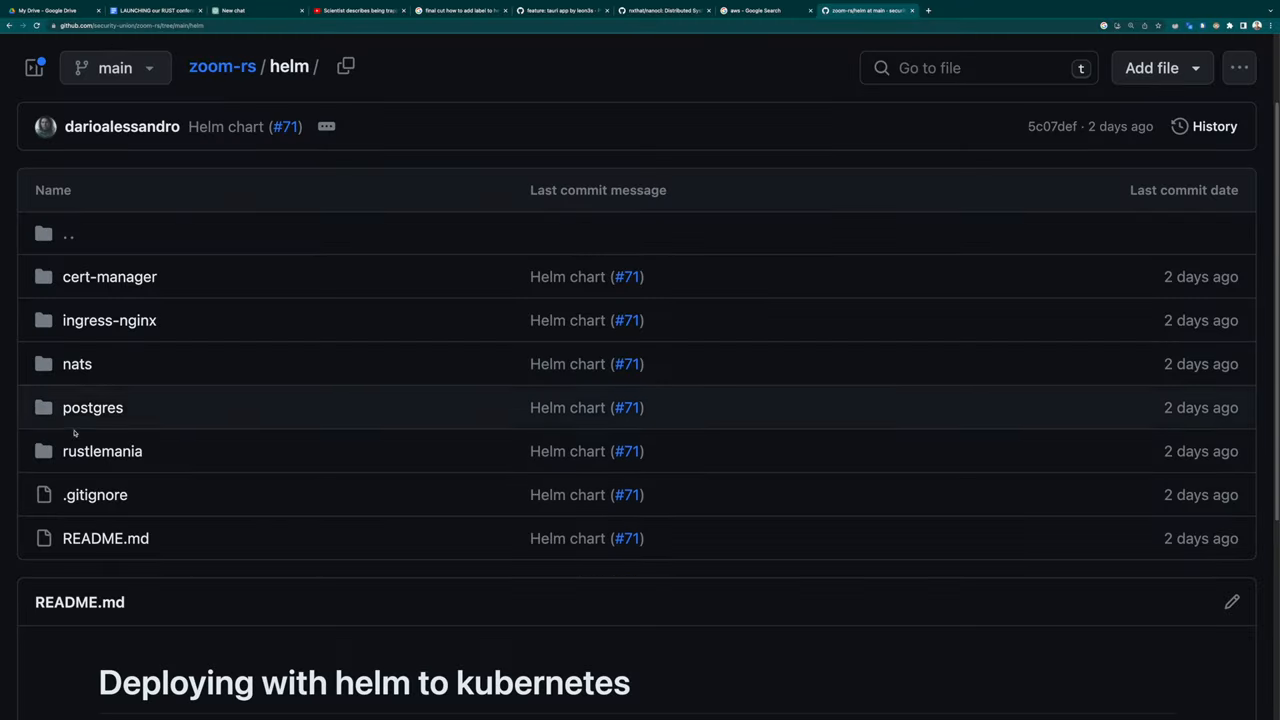
Open values.yaml inside the rustlemania chart folder of zoom-rs/helm
left_click(102, 451)
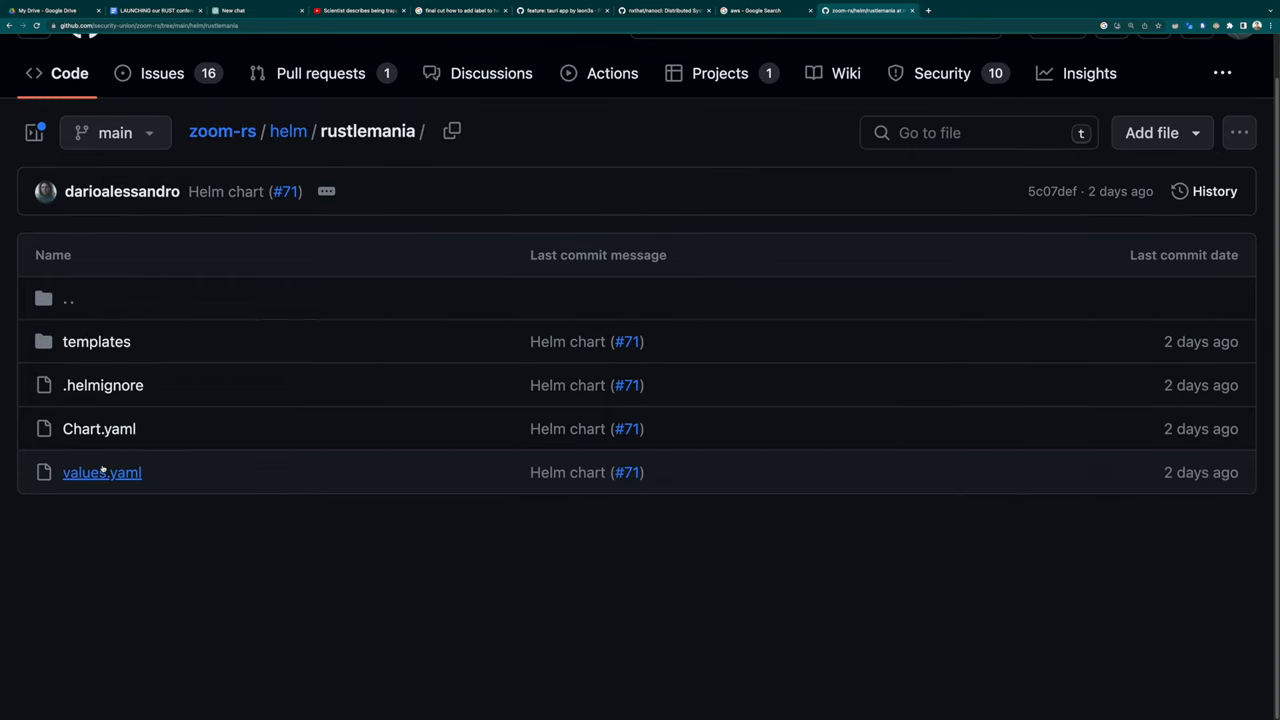
left_click(101, 472)
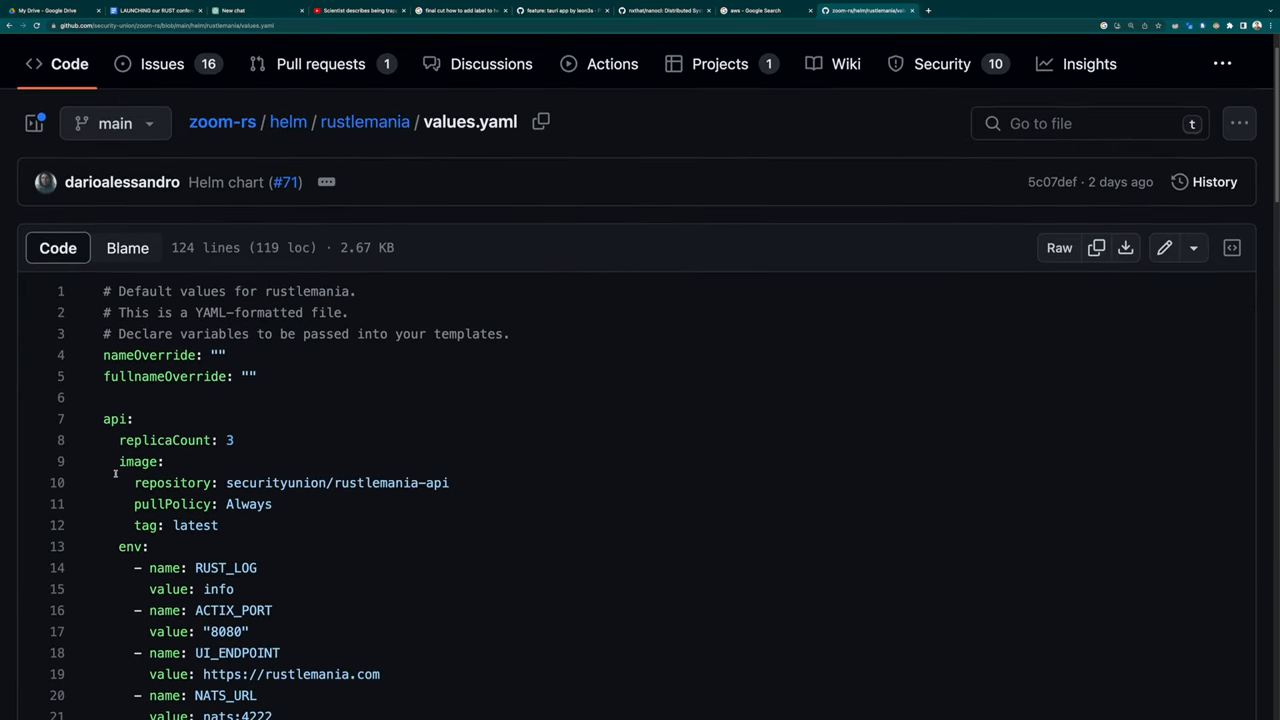
scroll("down", 3)
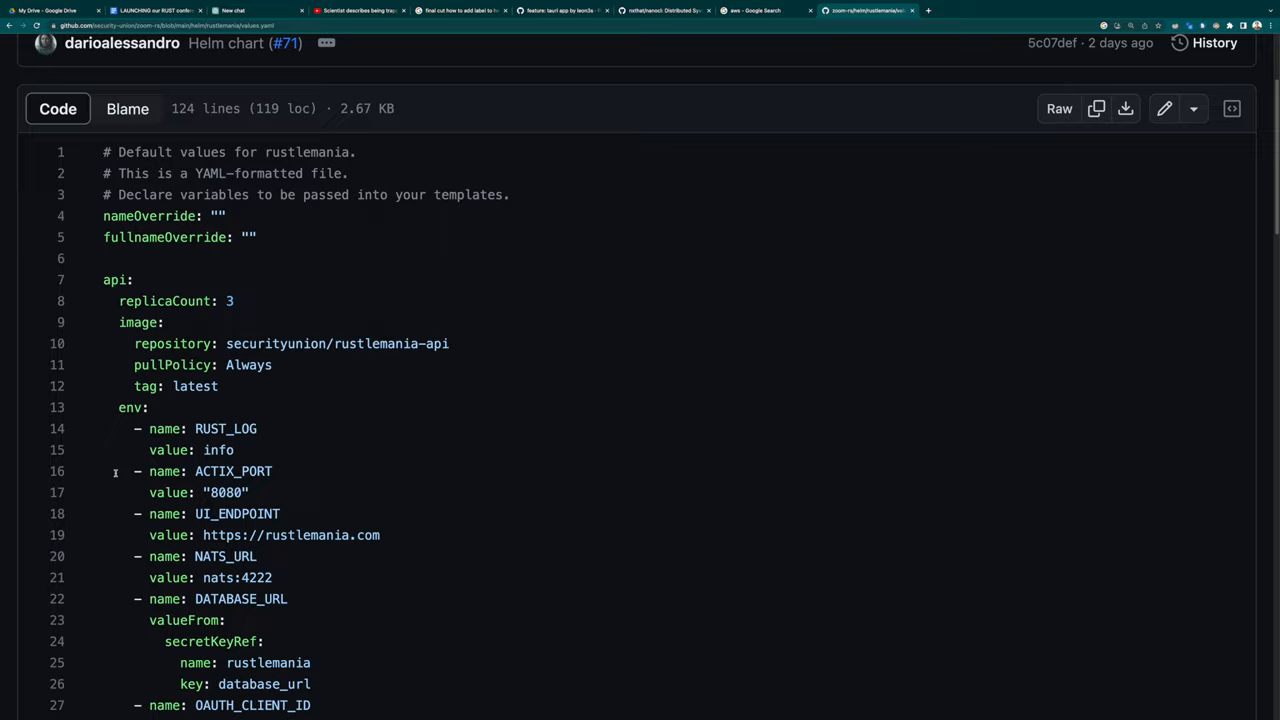
scroll("down", 3)
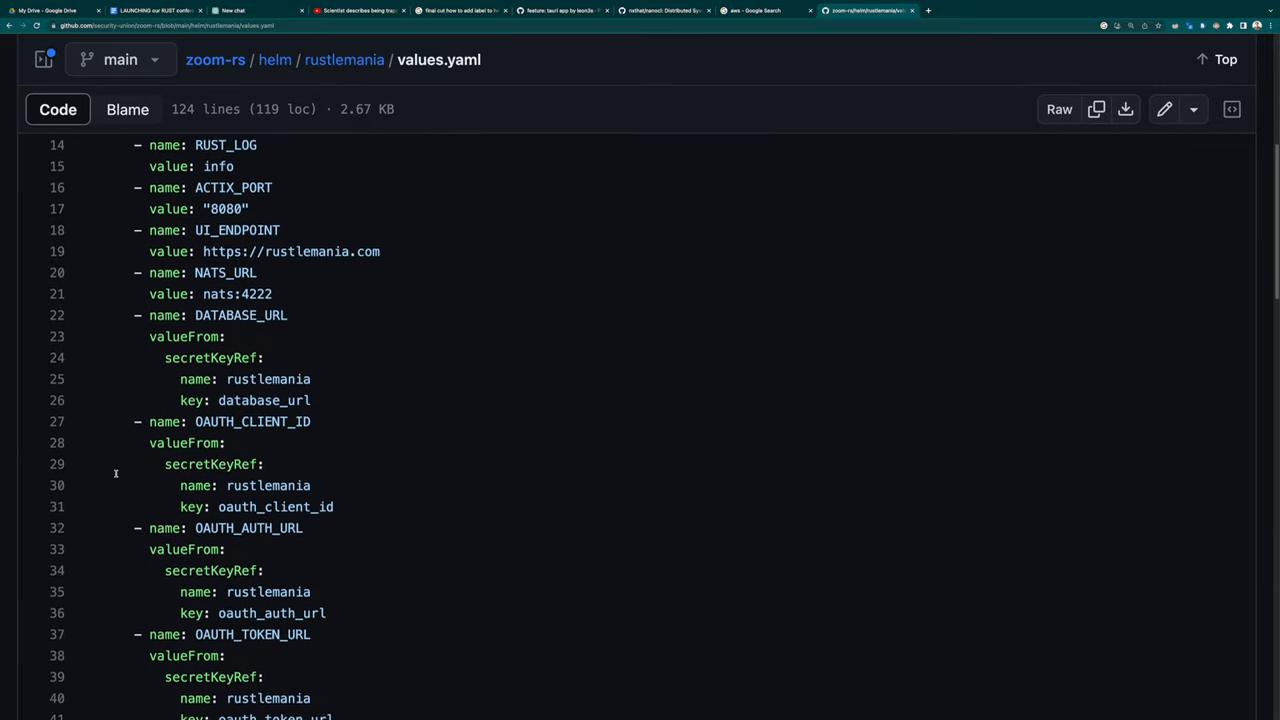
scroll("down", 3)
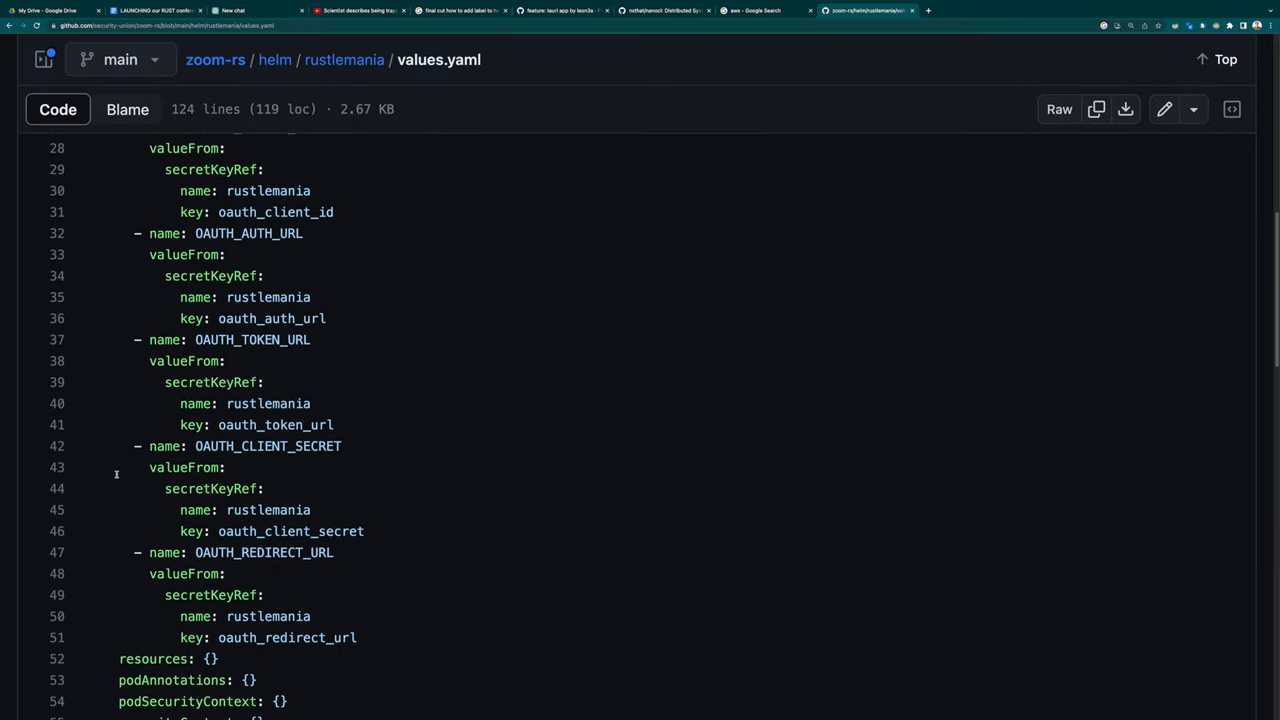
scroll("down", 3)
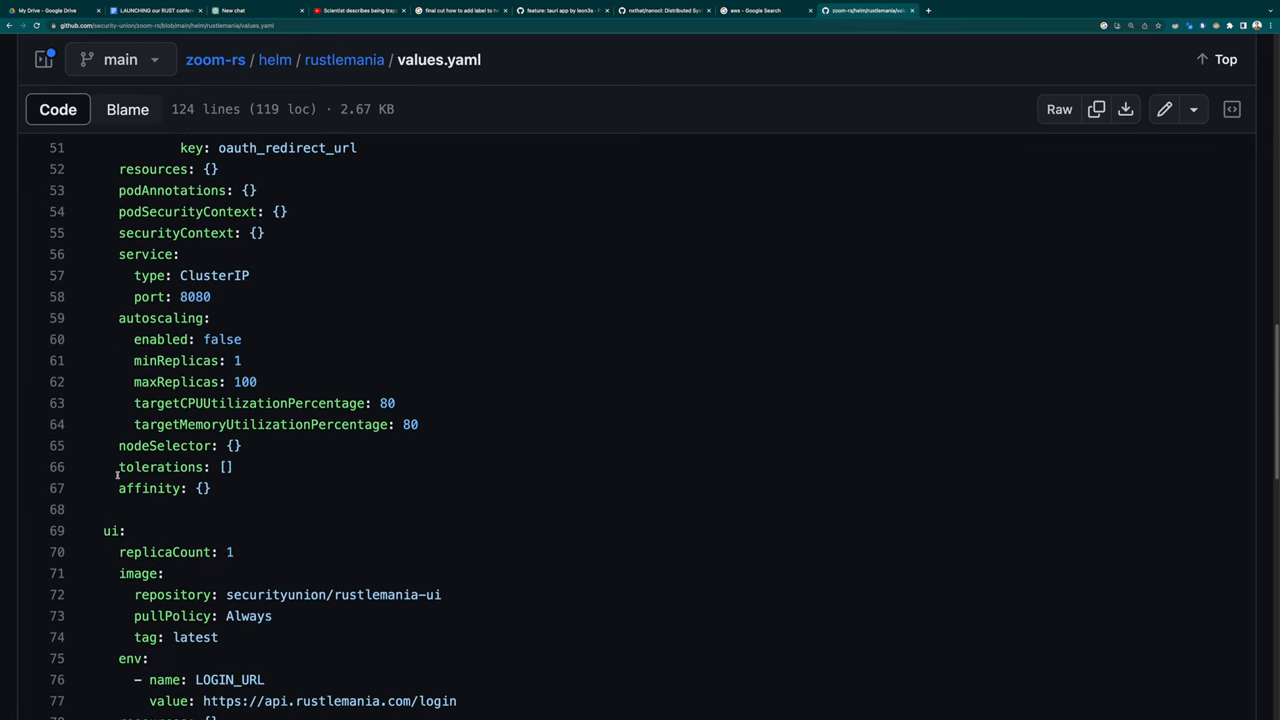
scroll("down", 3)
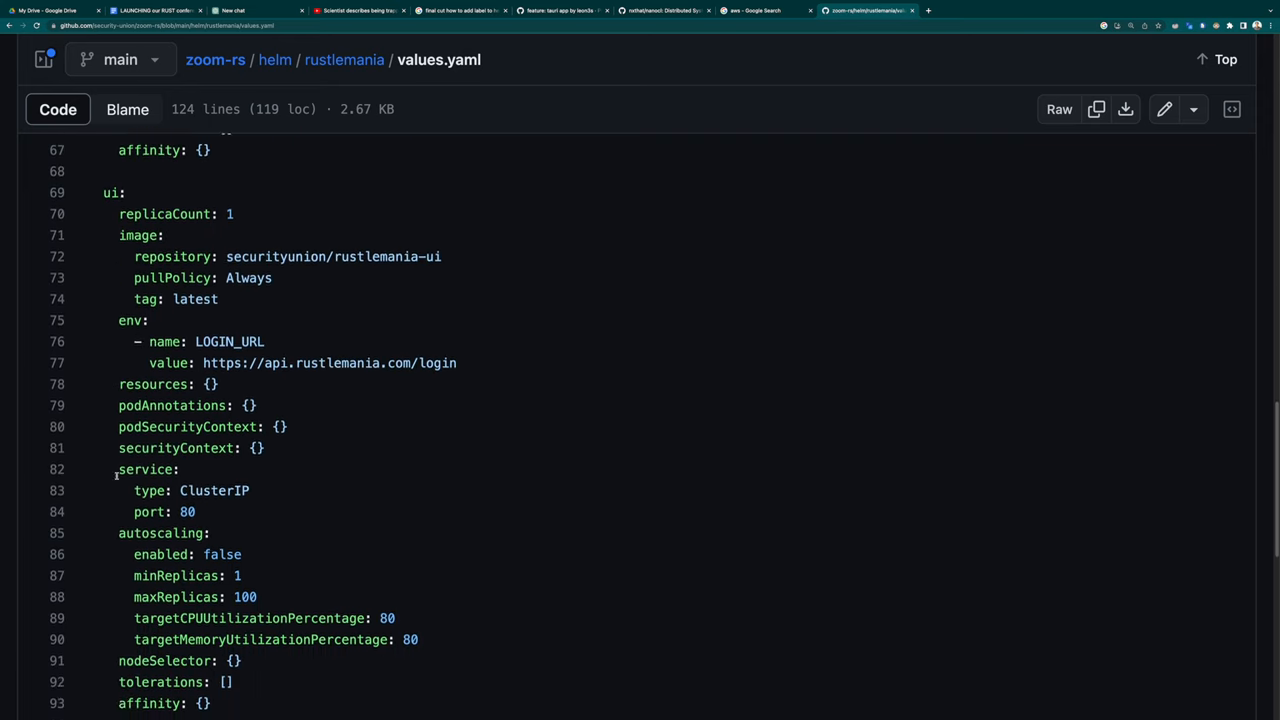
scroll("down", 3)
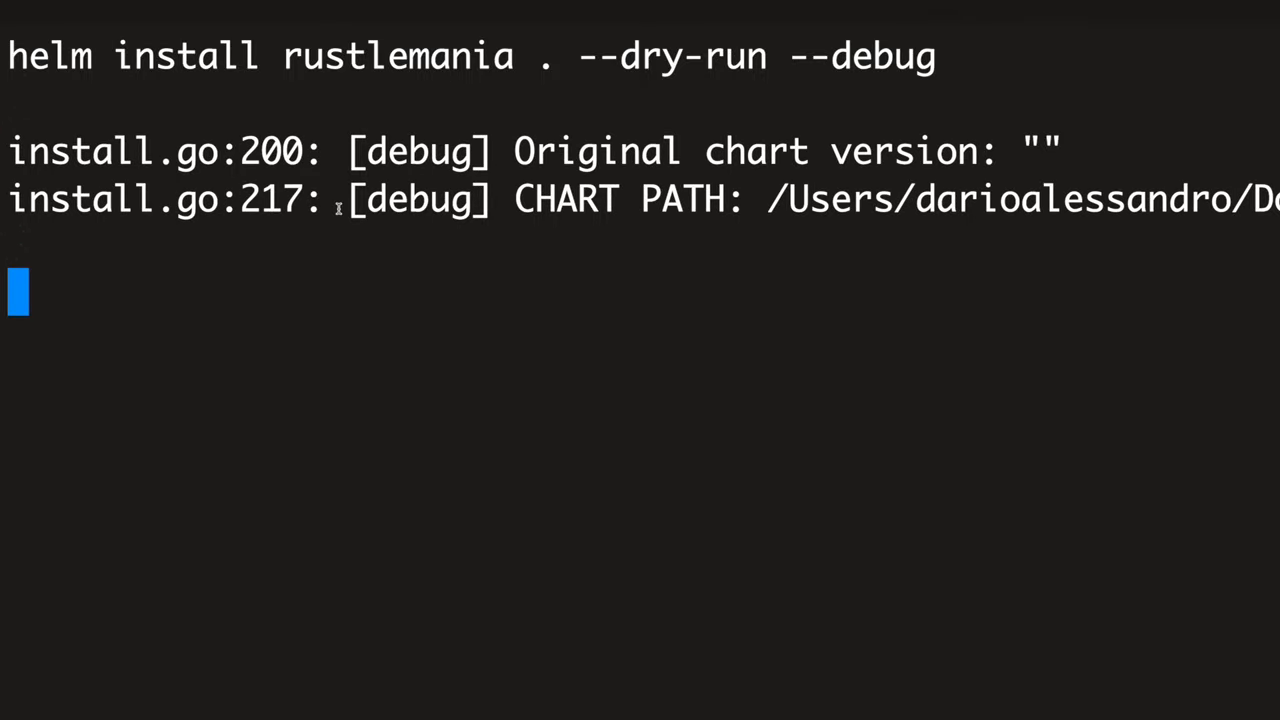
Scroll the helm dry-run output to the nginx ingress with rustlemania.com TLS hosts
scroll("down", 3)
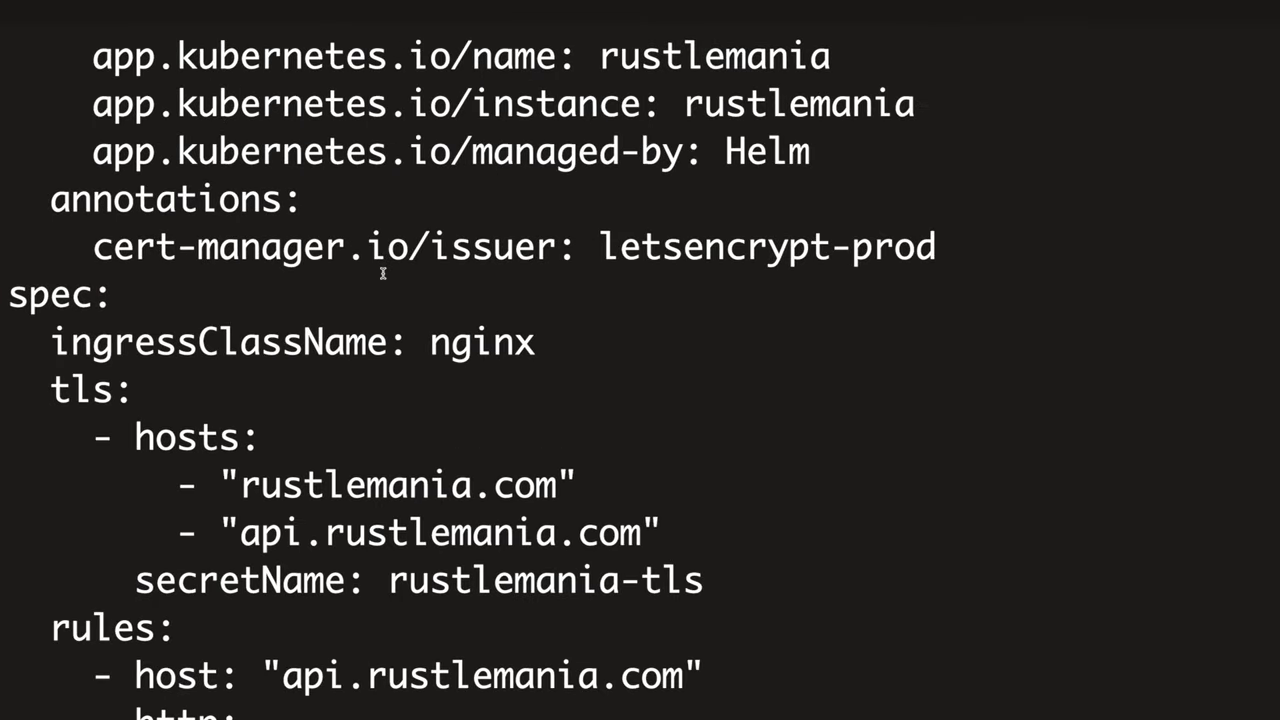